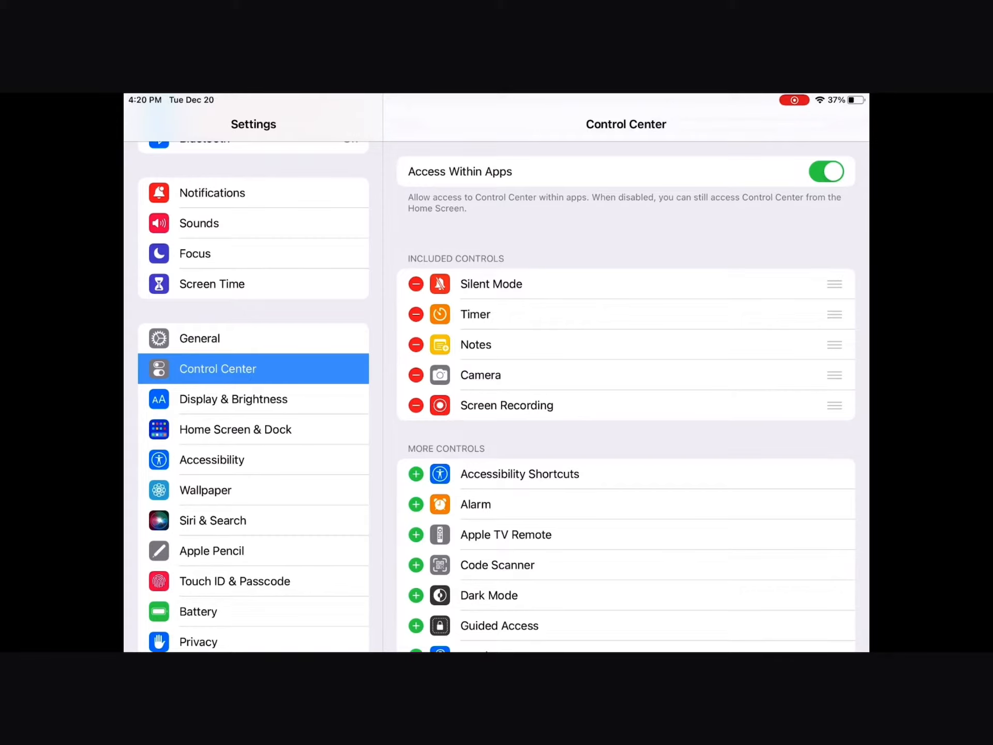
- Confirm Screen Recording sits under Included Controls and return to the home screen
scroll(up, 3)
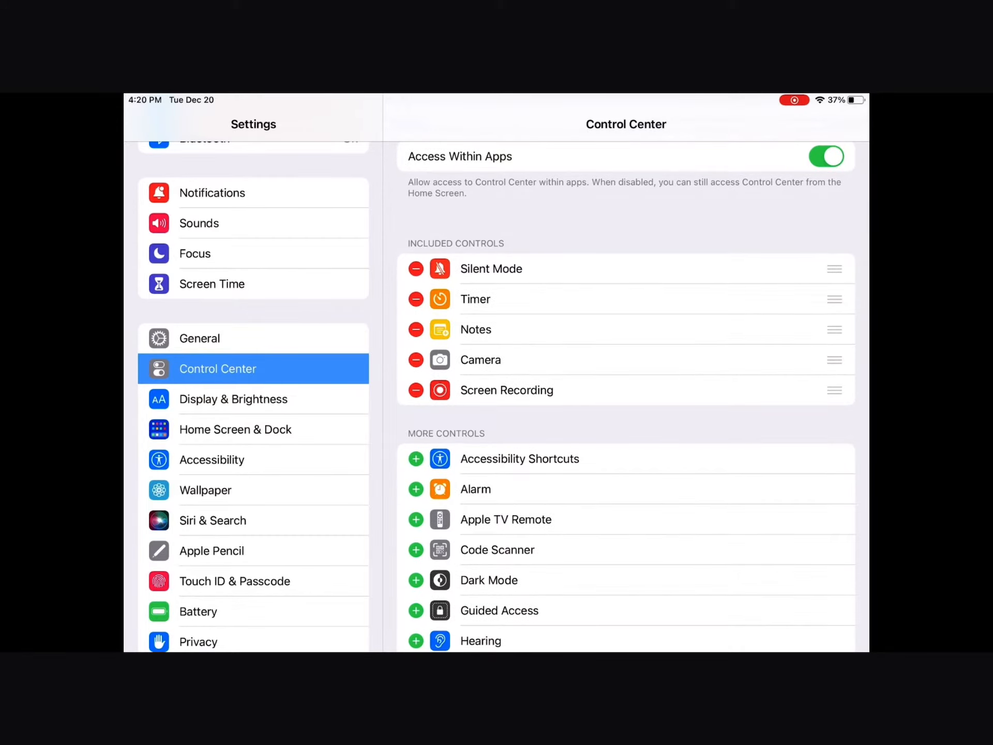
scroll(down, 3)
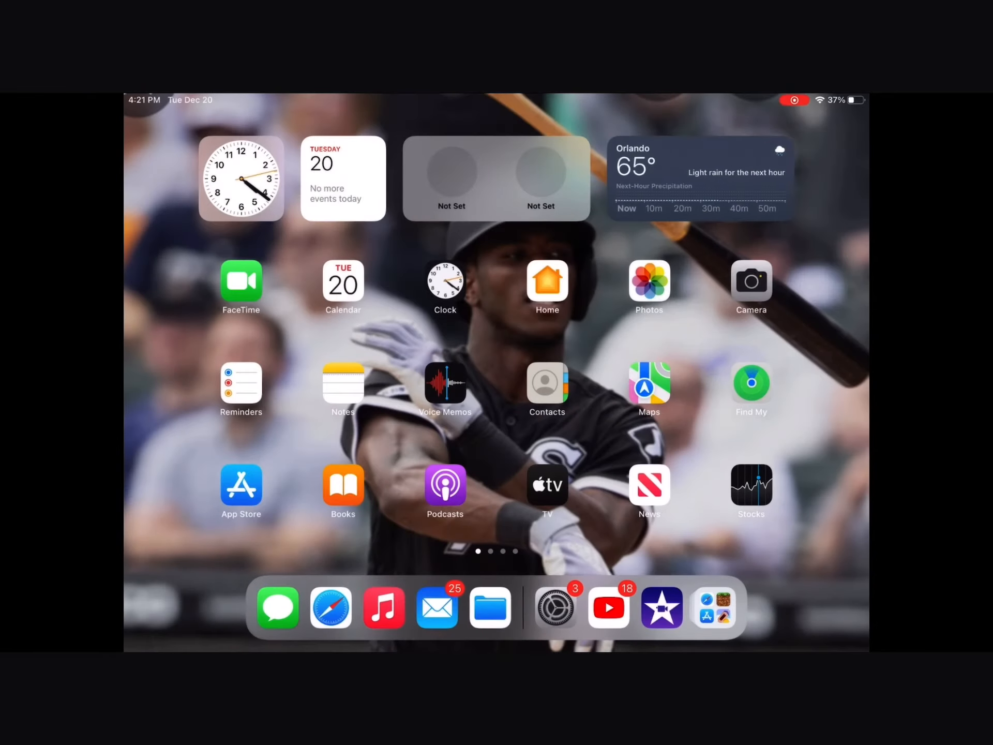
- Launch iMovie and start a new Movie project
click(661, 607)
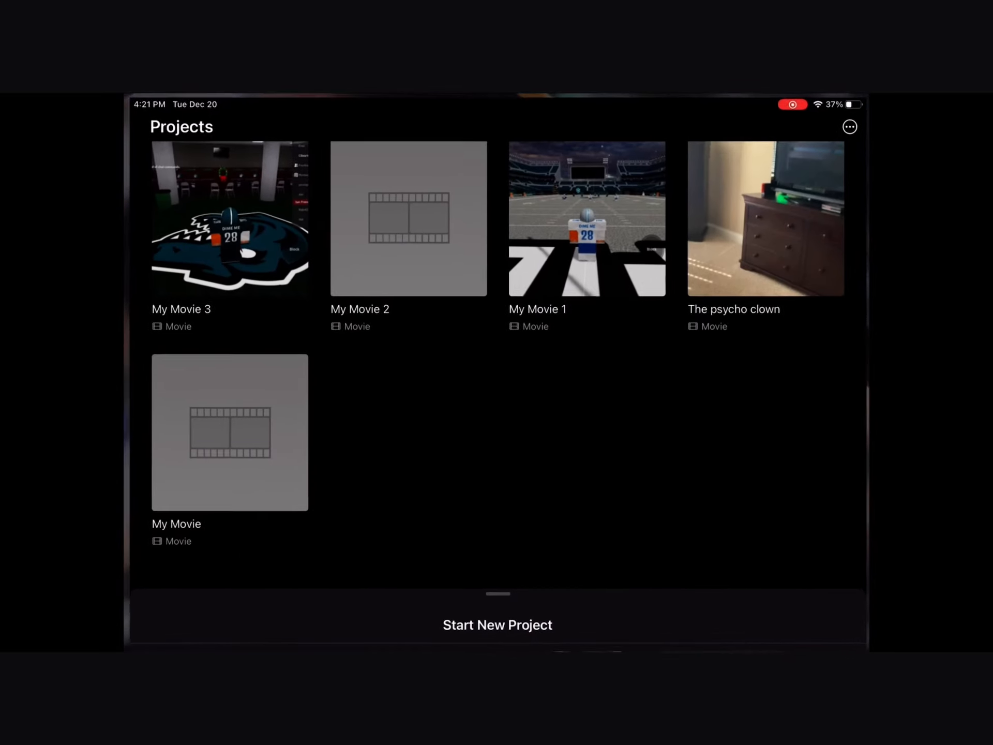
click(497, 624)
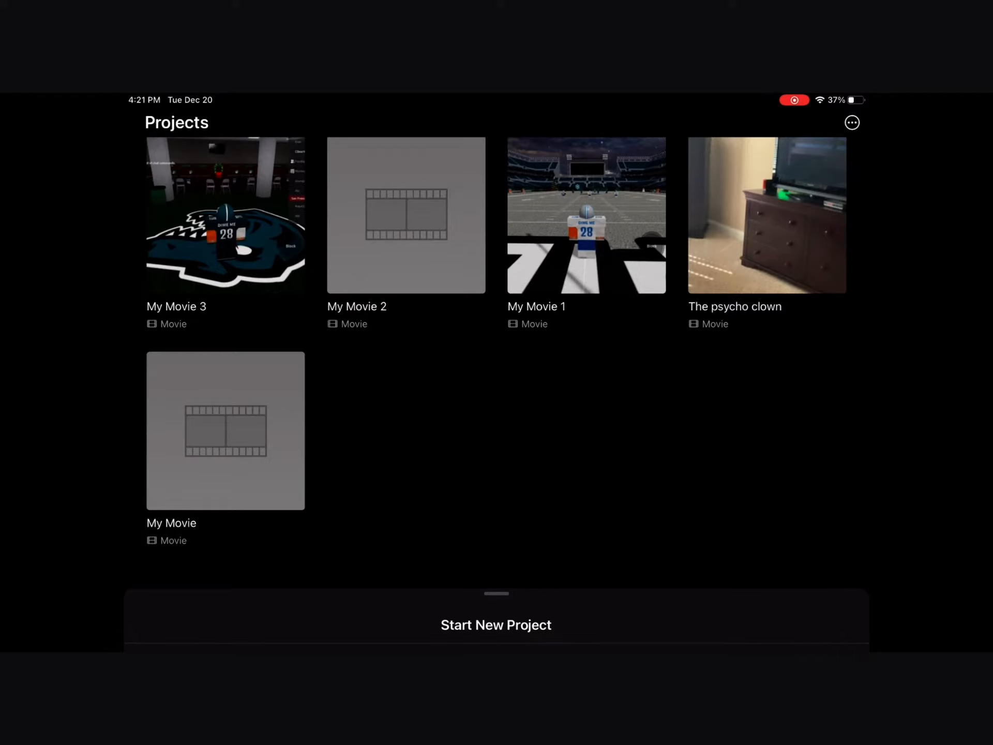
click(496, 623)
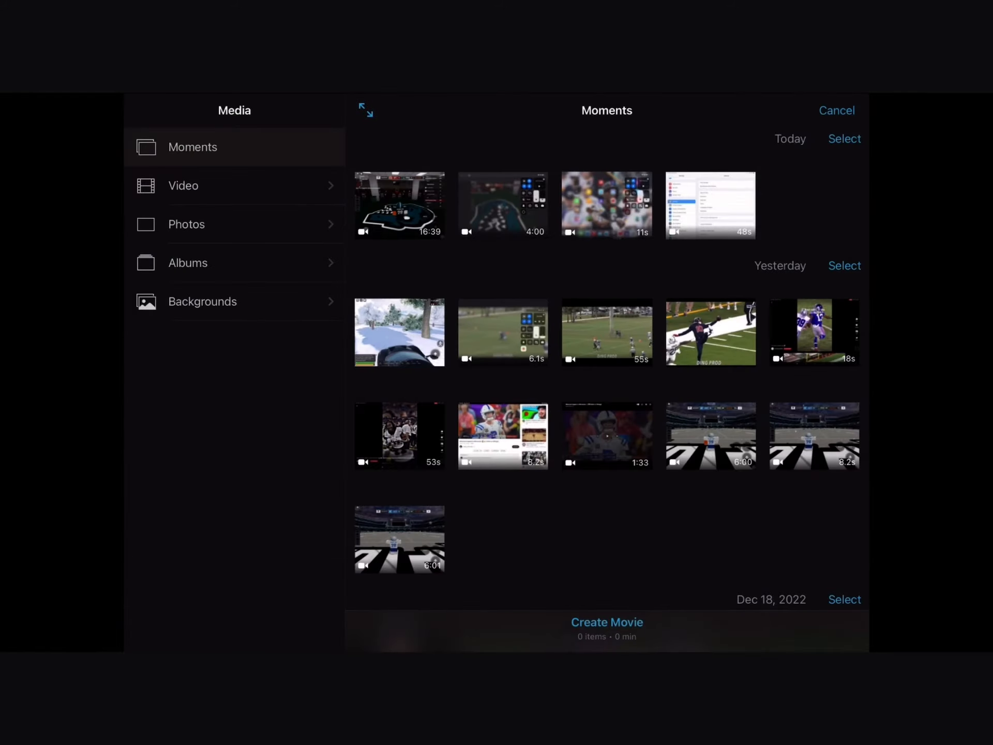
- Select the dark game clip from Dec 13 in Moments as the only footage
scroll(up, 3)
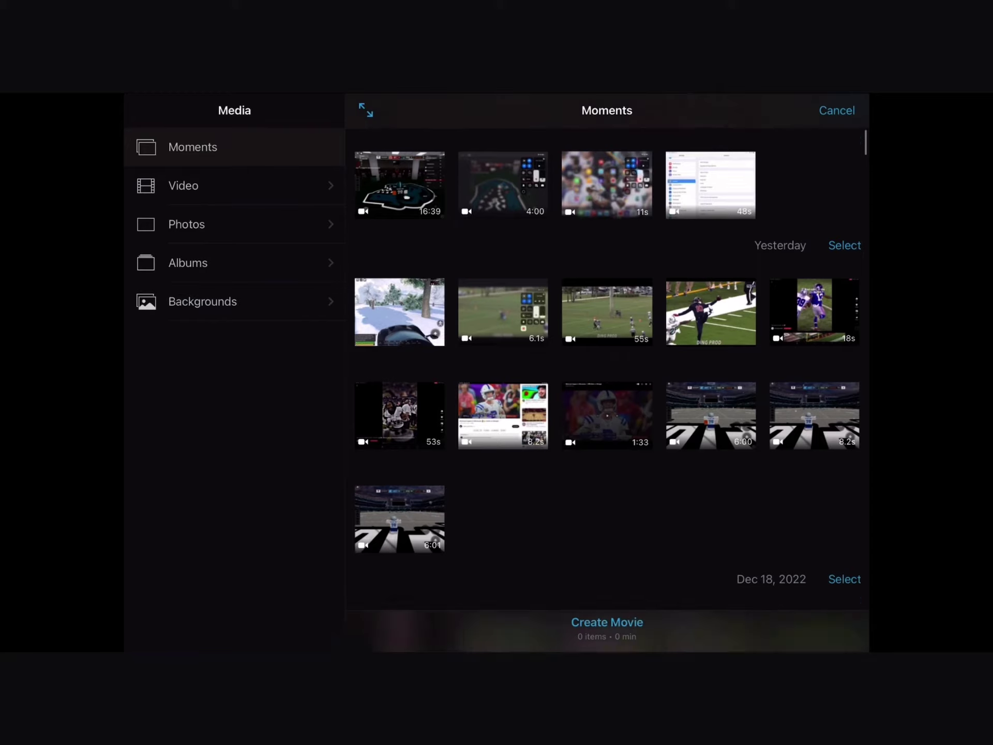
scroll(down, 3)
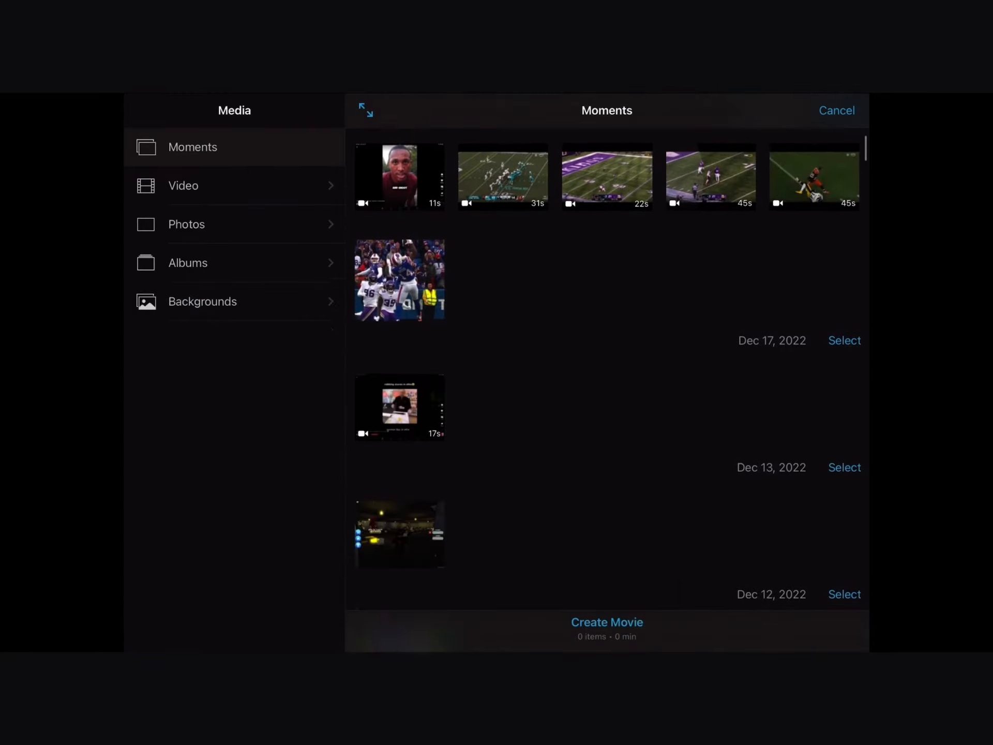
scroll(down, 3)
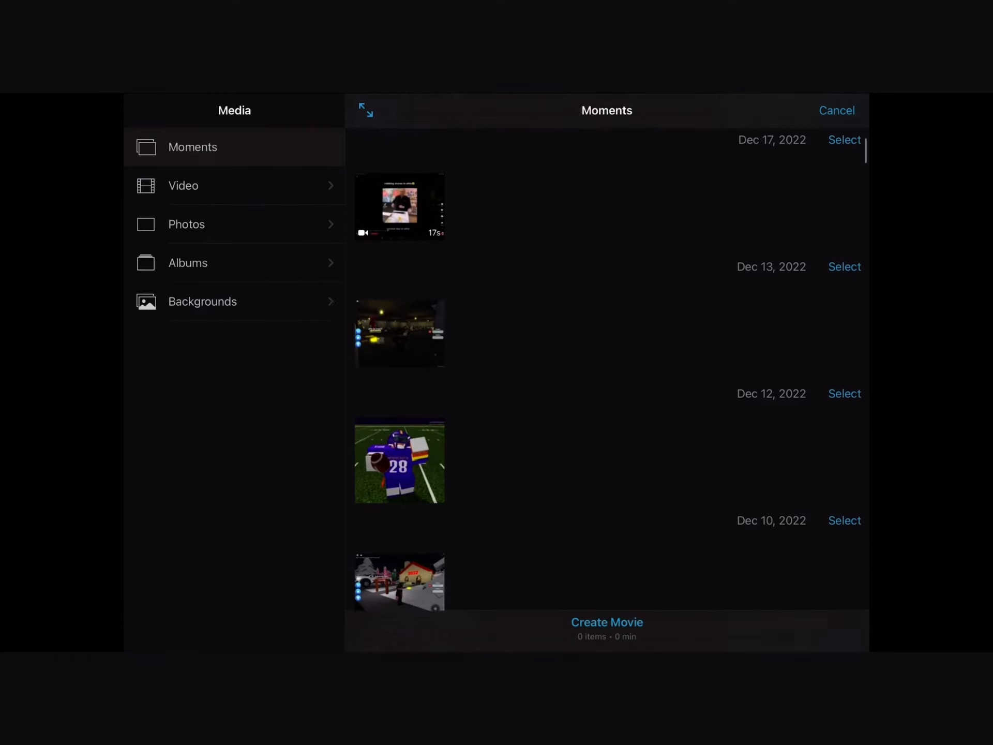
click(399, 332)
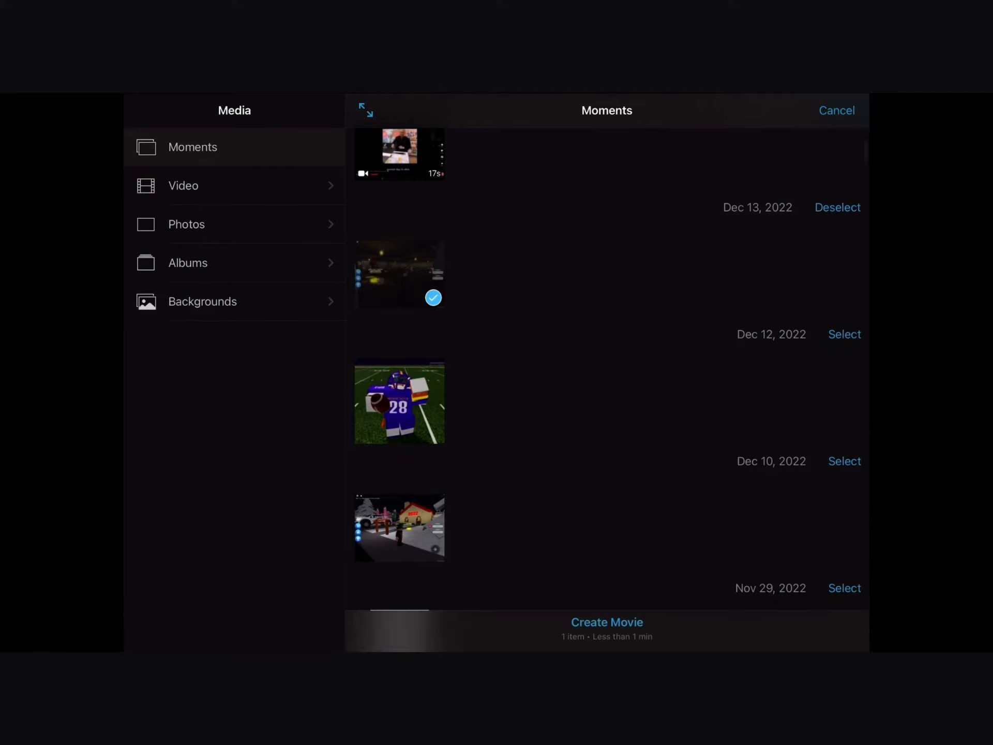
- Create the movie from the clip and start recording a voiceover over it
click(606, 622)
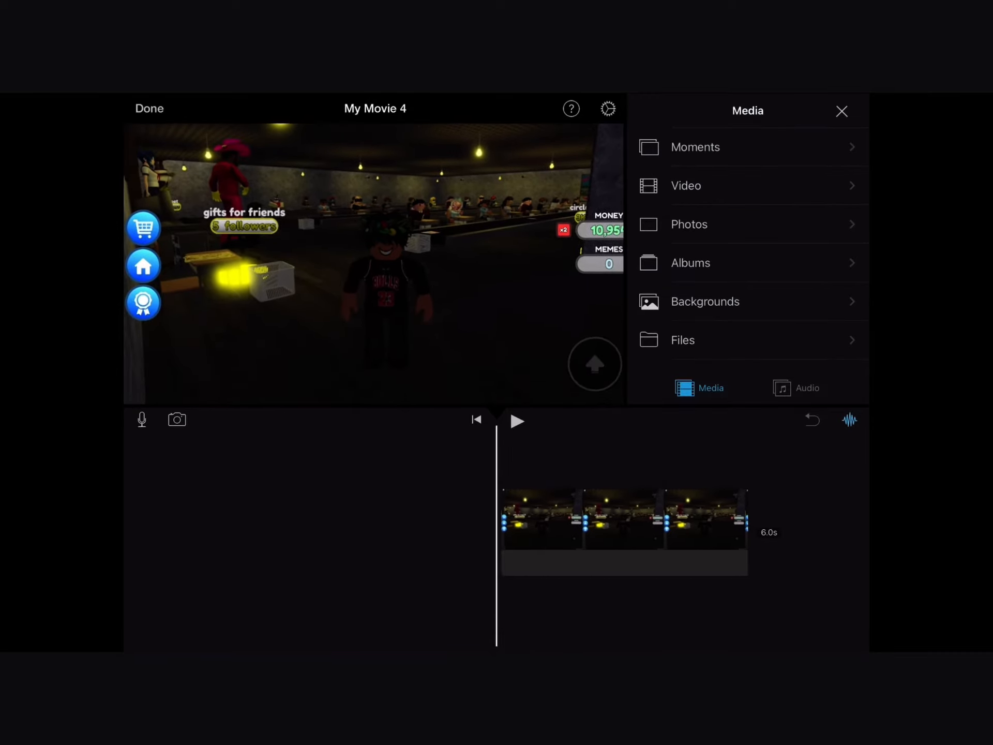
click(142, 419)
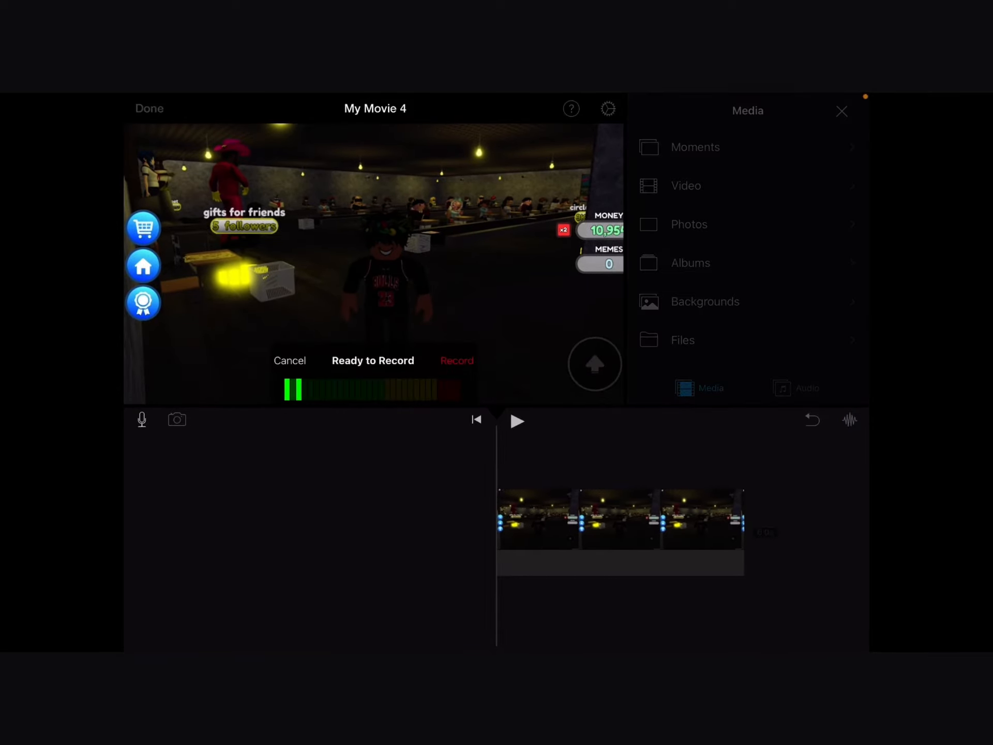
click(456, 360)
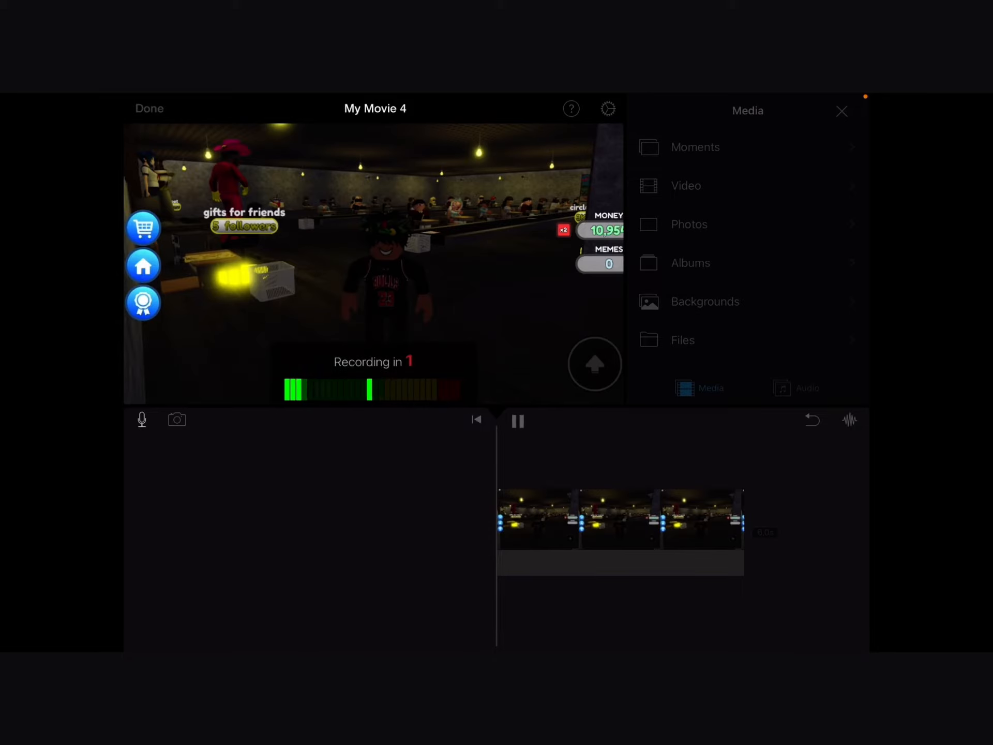
click(142, 418)
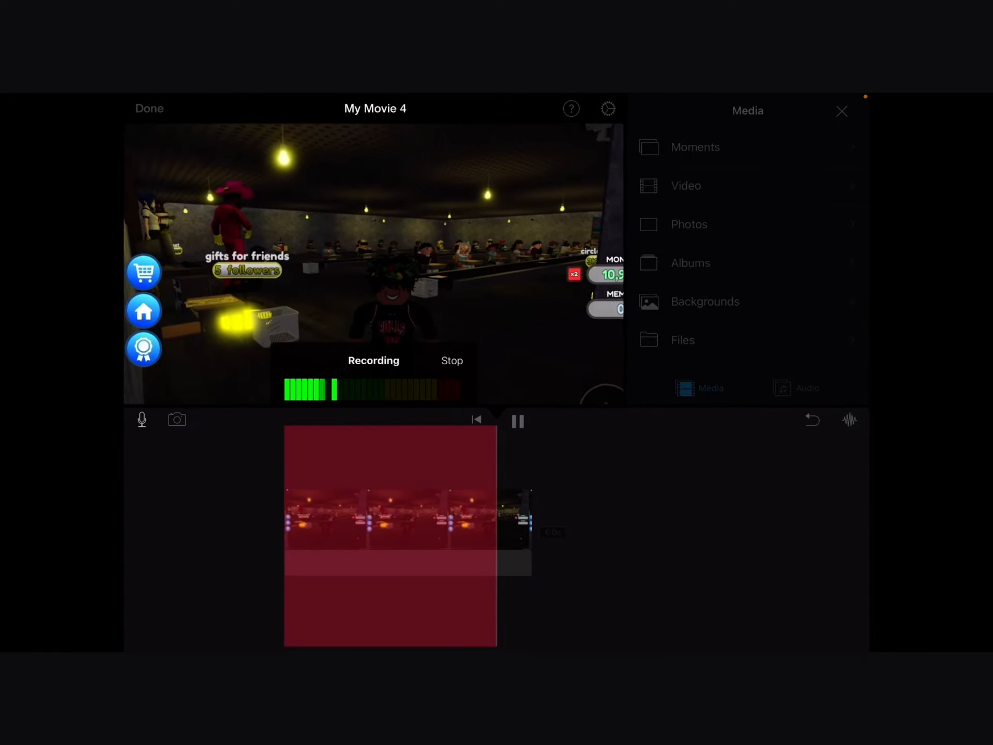
- Stop the recording and accept it as the Recording 1 track in the timeline
click(452, 360)
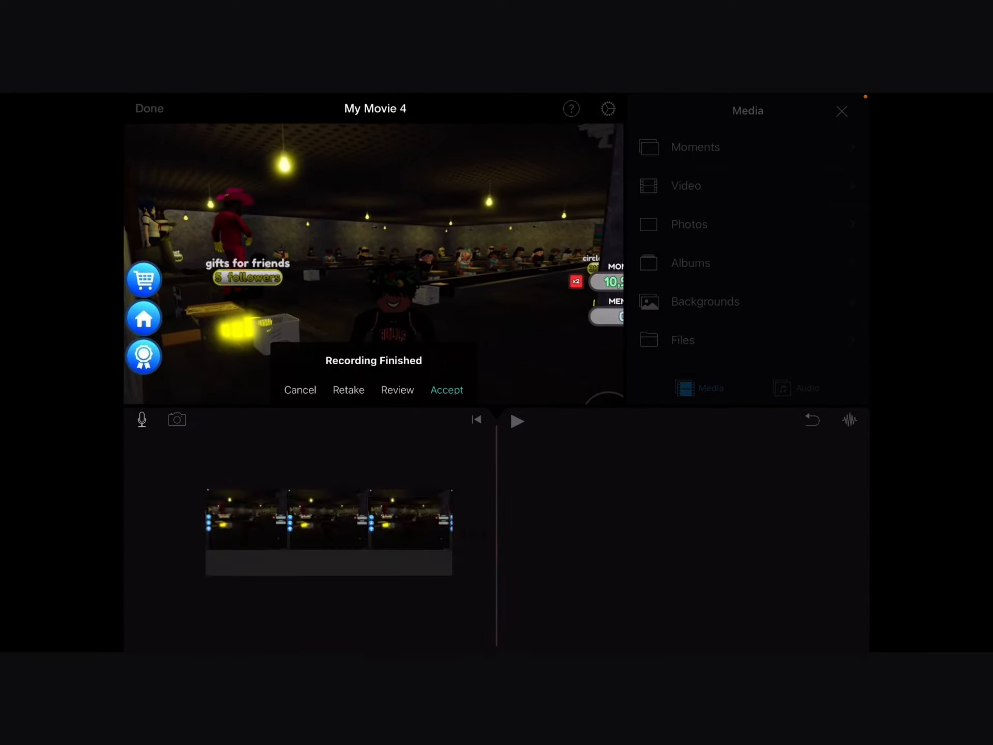
click(447, 390)
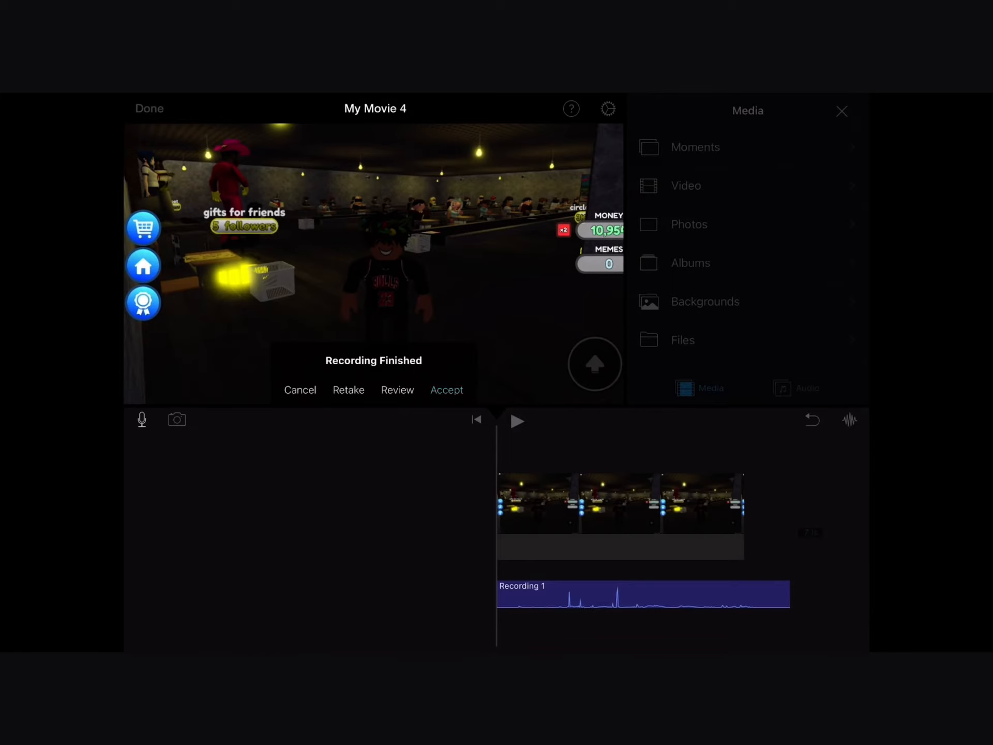
click(447, 389)
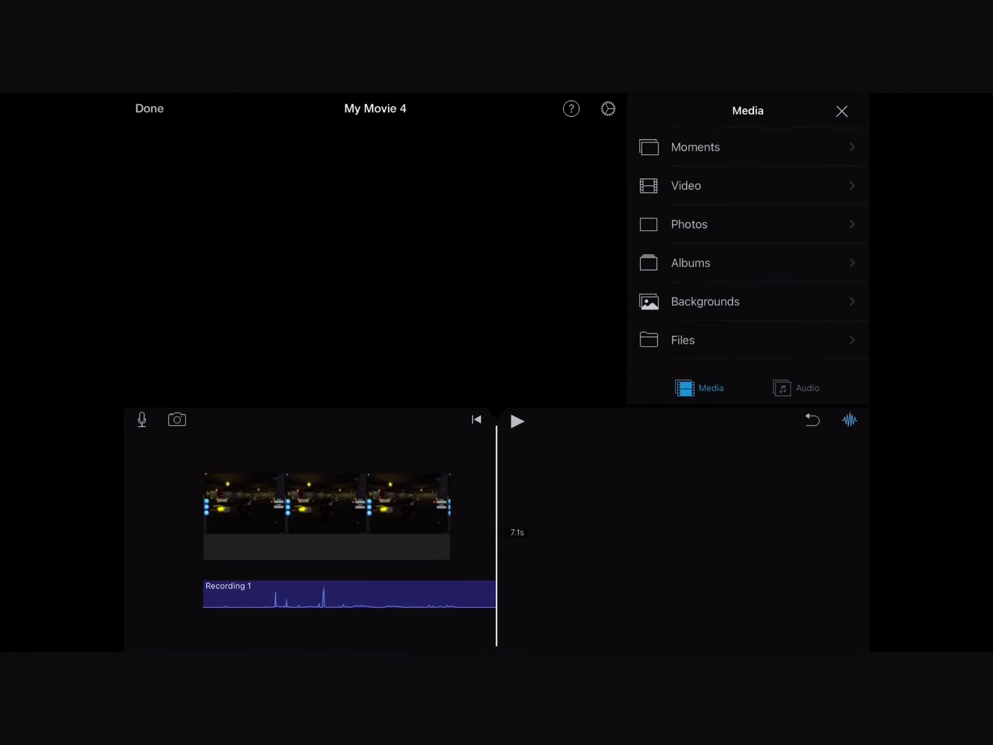
- View YouTube's Create options listing the recorded game clips, then return home
click(842, 111)
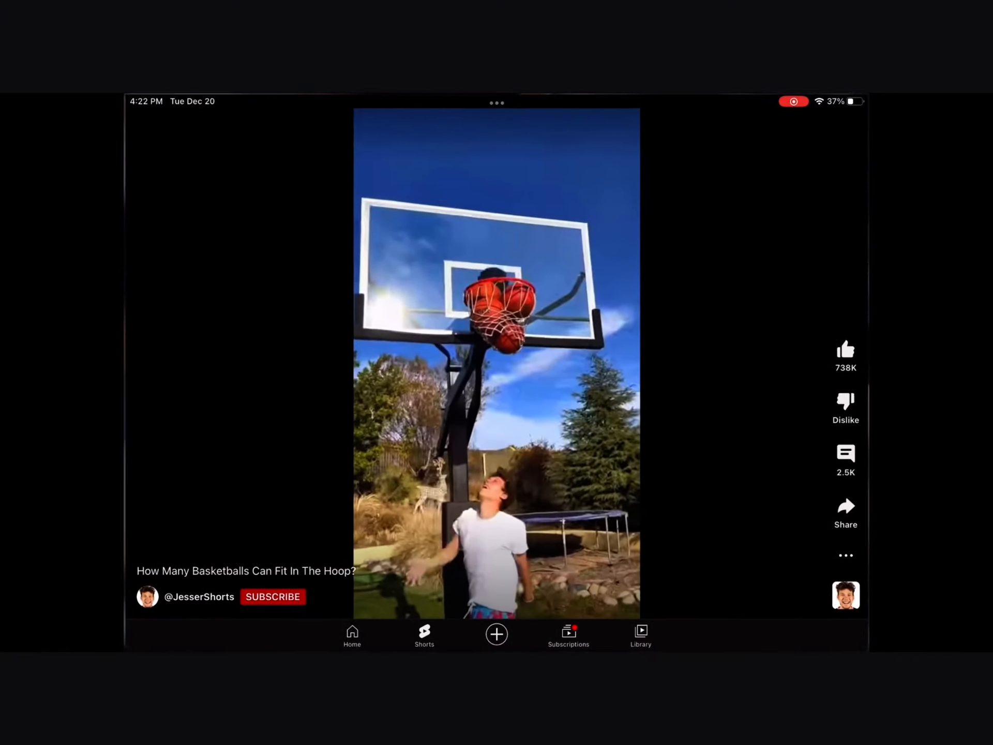
click(495, 633)
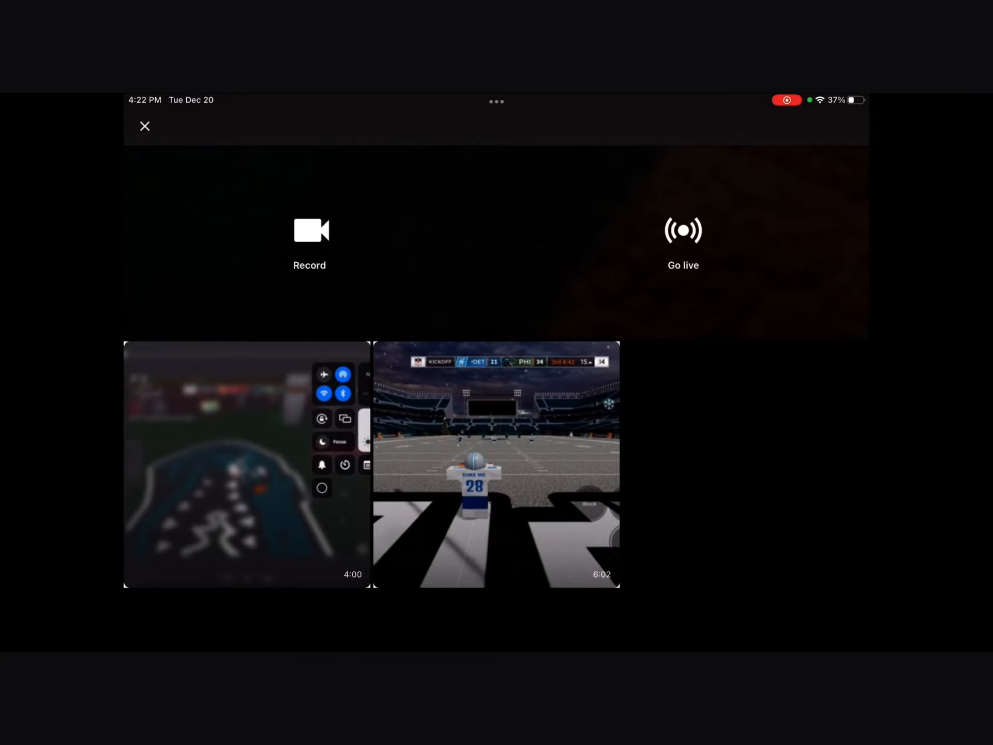
click(145, 125)
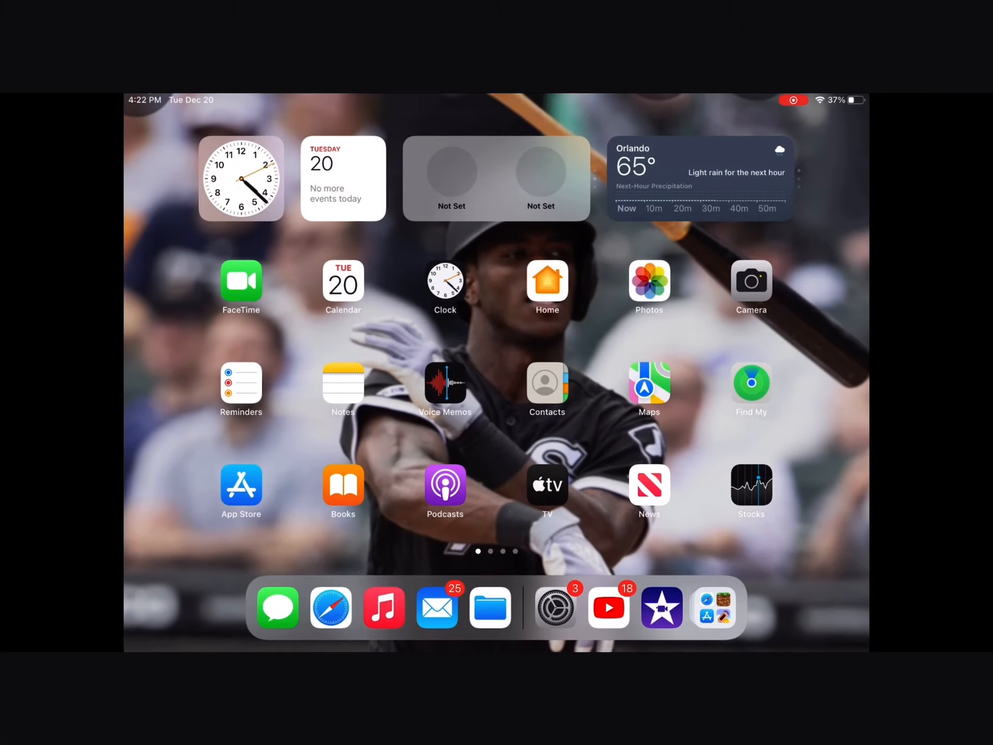